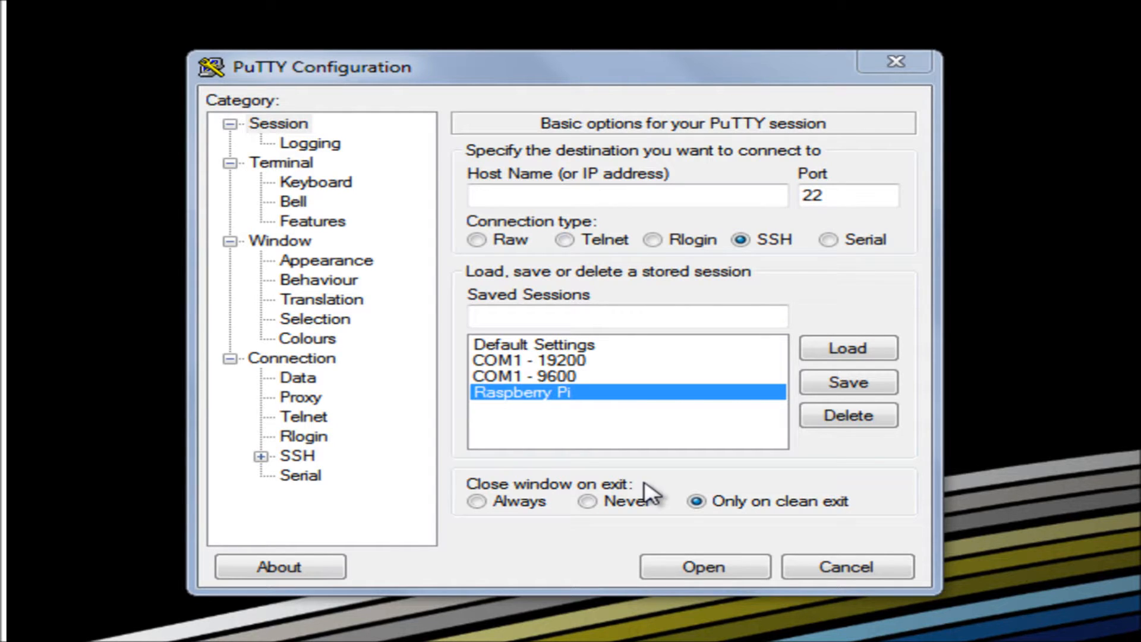
pyautogui.moveTo(878, 240)
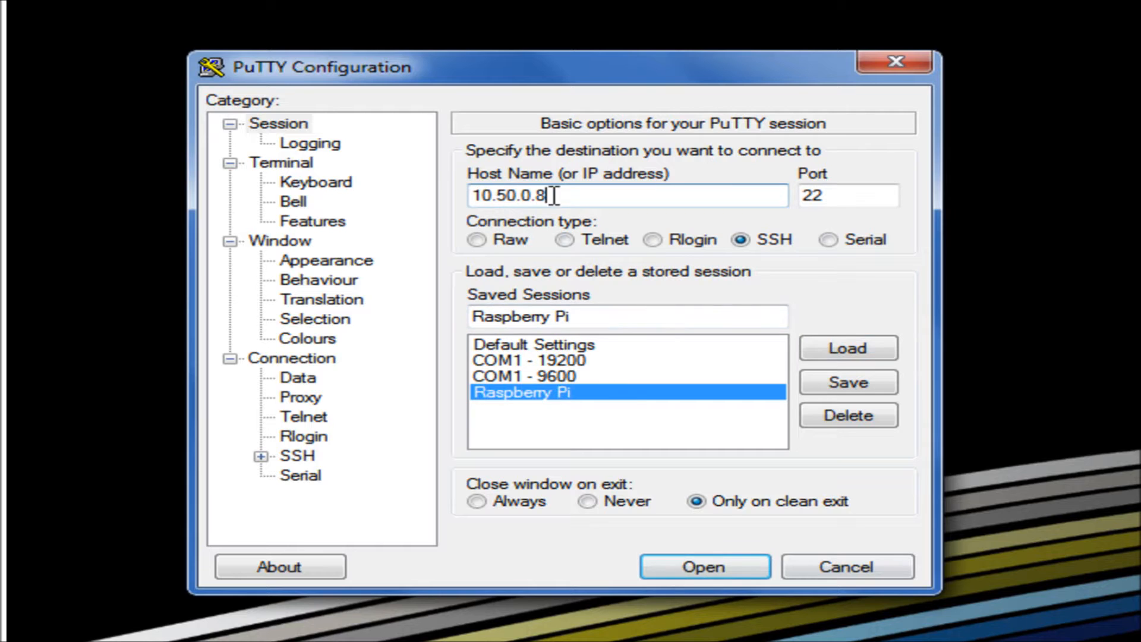
# Step: Attempt the SSH connection to 10.50.0.8 and dismiss the connection-refused fatal error
pyautogui.click(703, 566)
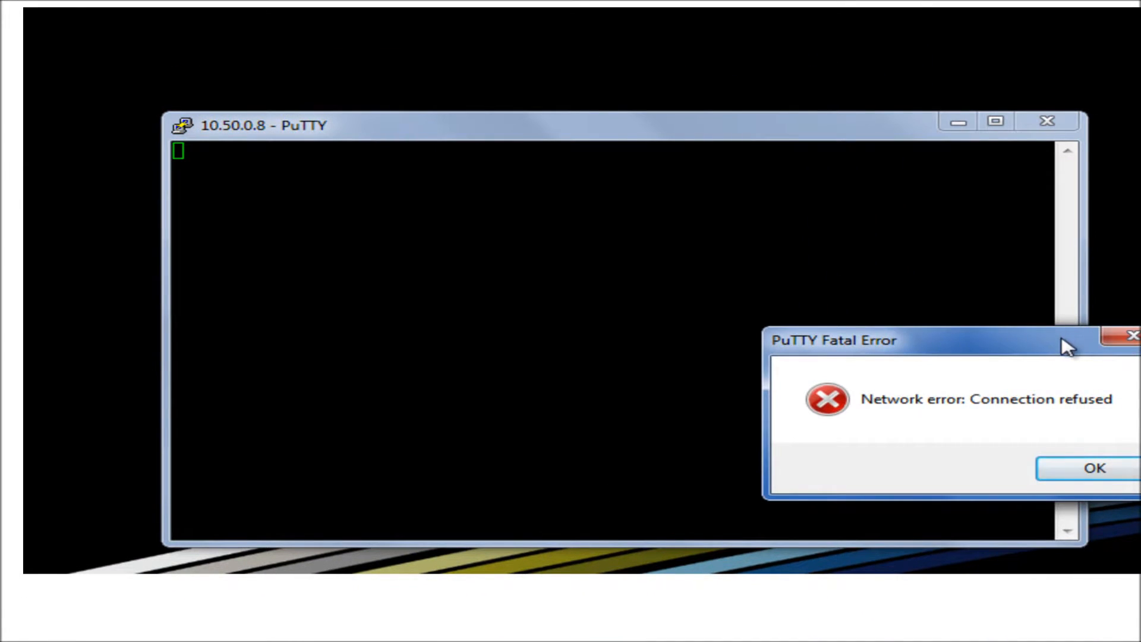
pyautogui.moveTo(833, 340); pyautogui.dragTo(455, 275)
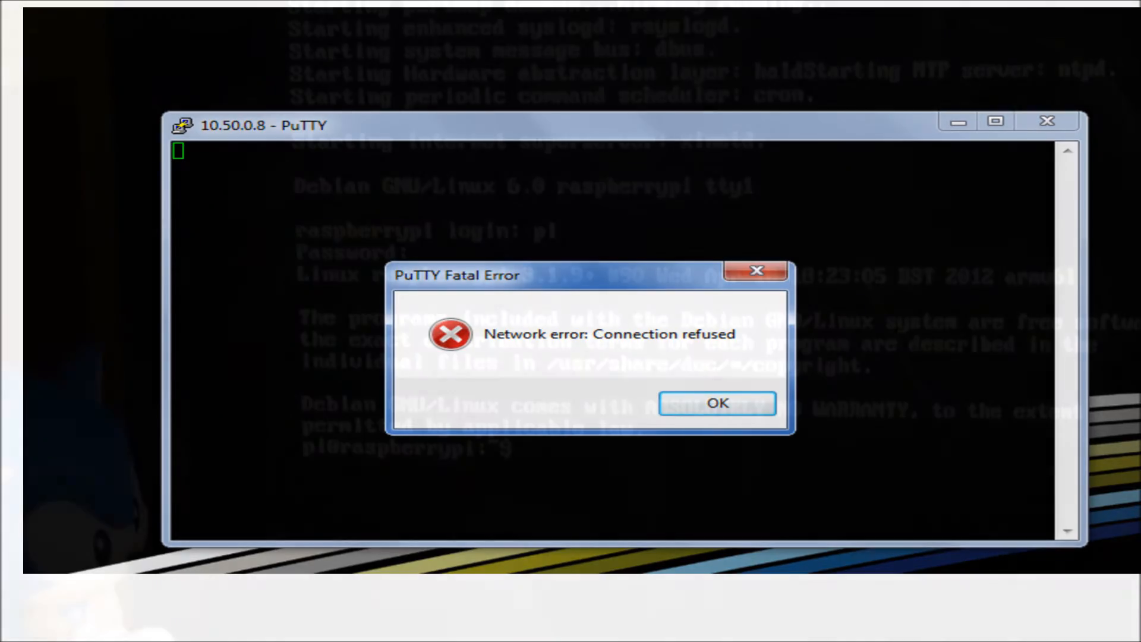
pyautogui.click(715, 403)
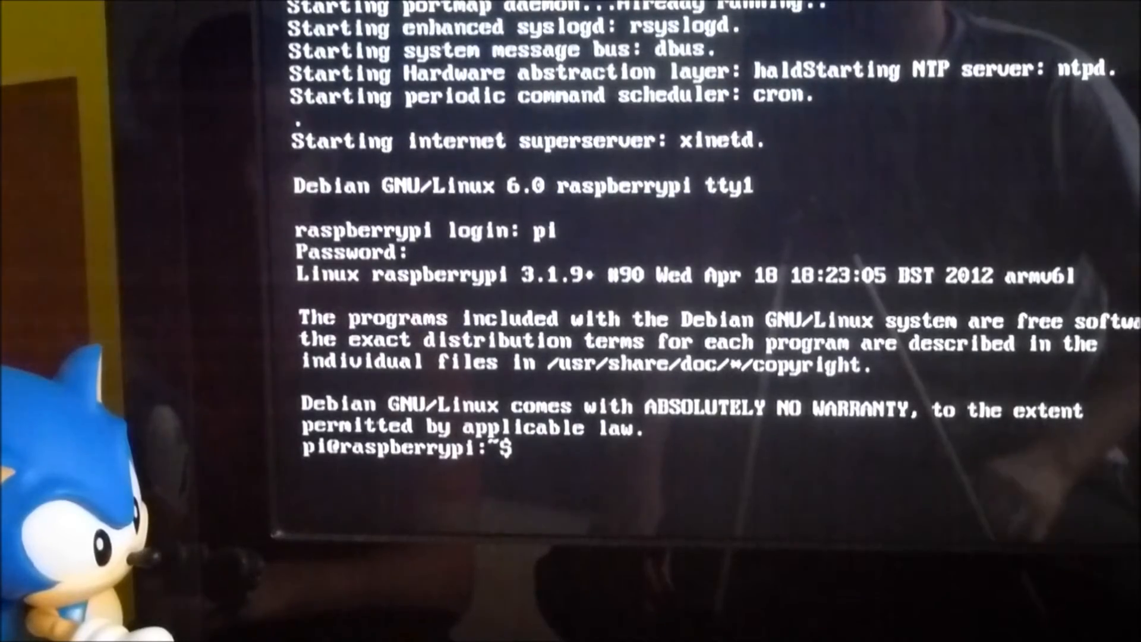
# Step: As root (sudo bash), generate the default RSA key pair with ssh-keygen and list /root/.ssh/
pyautogui.write('sudo bash')
pyautogui.write('ssh-')
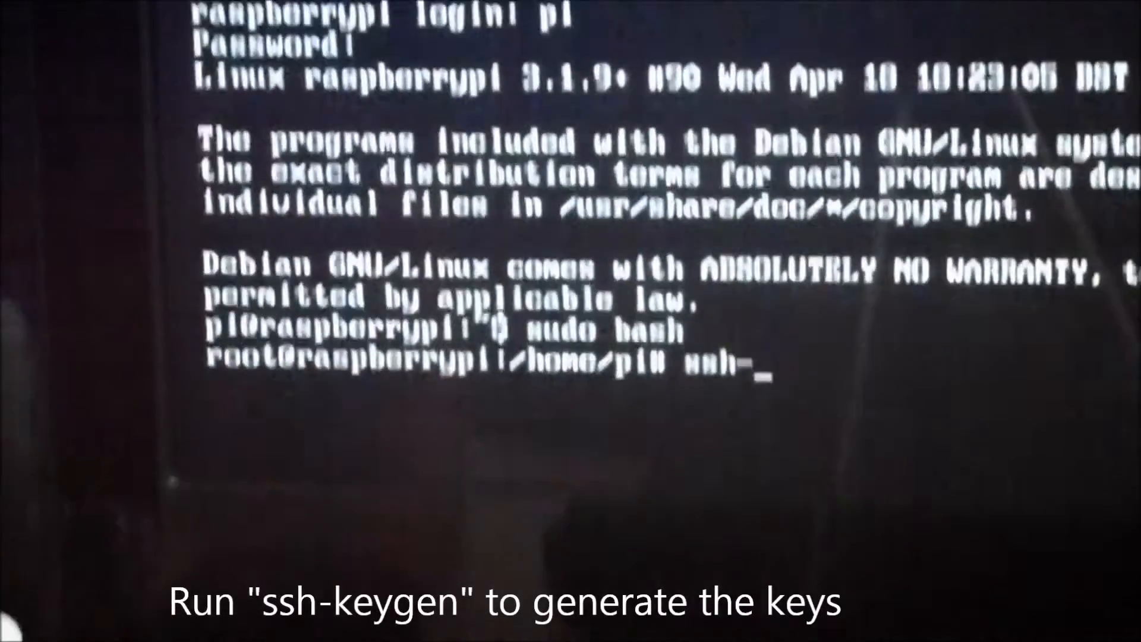
pyautogui.write('keygen')
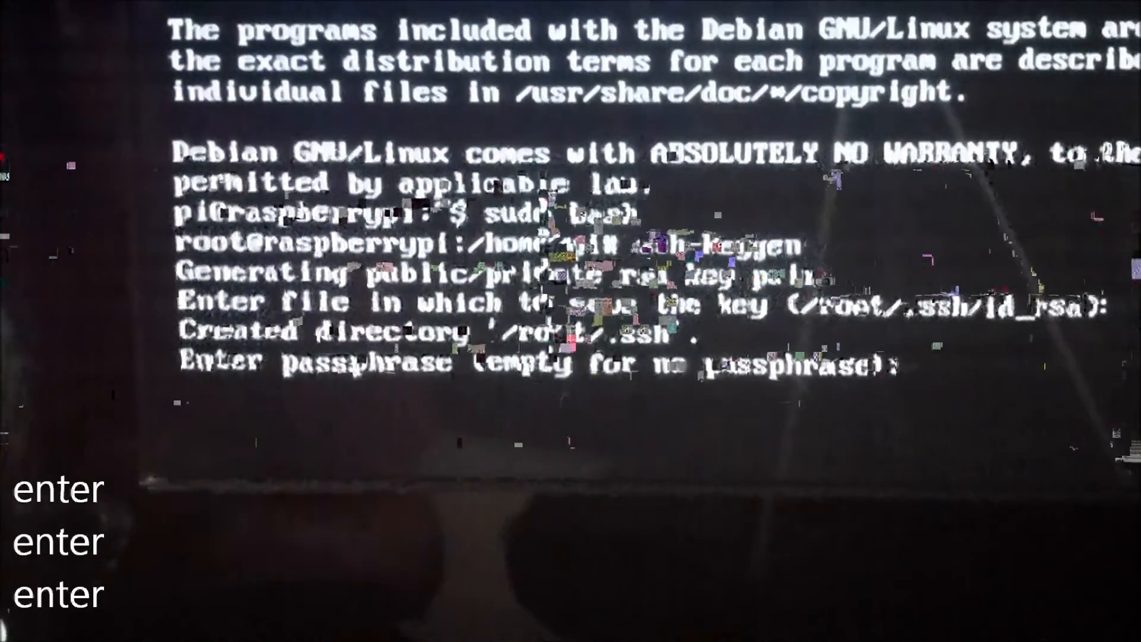
pyautogui.press('enter')
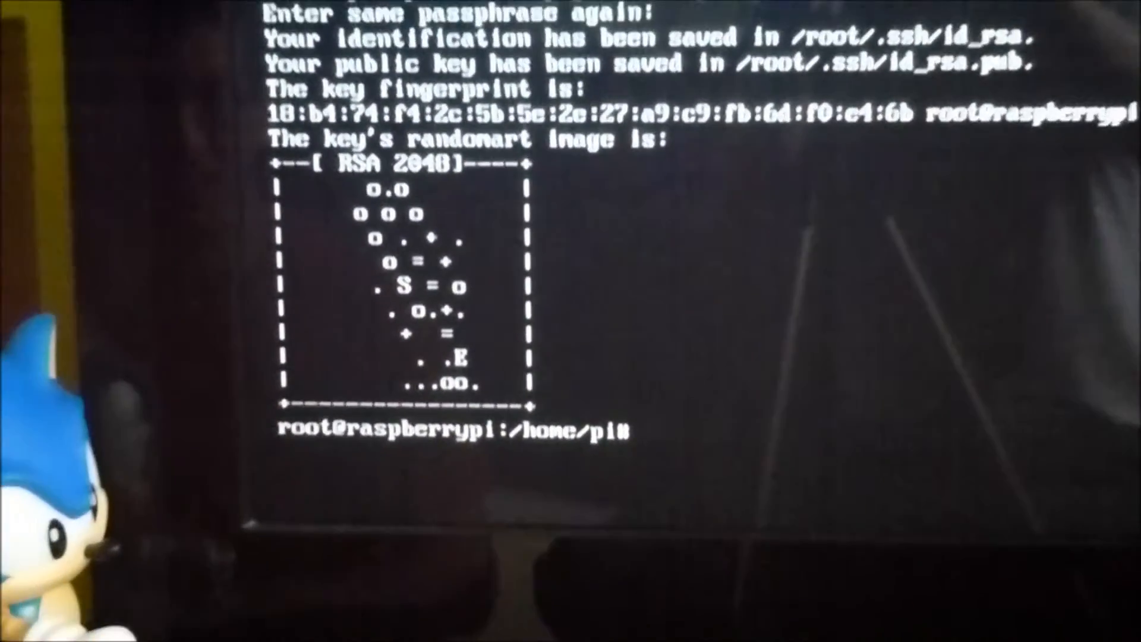
pyautogui.write('ls /')
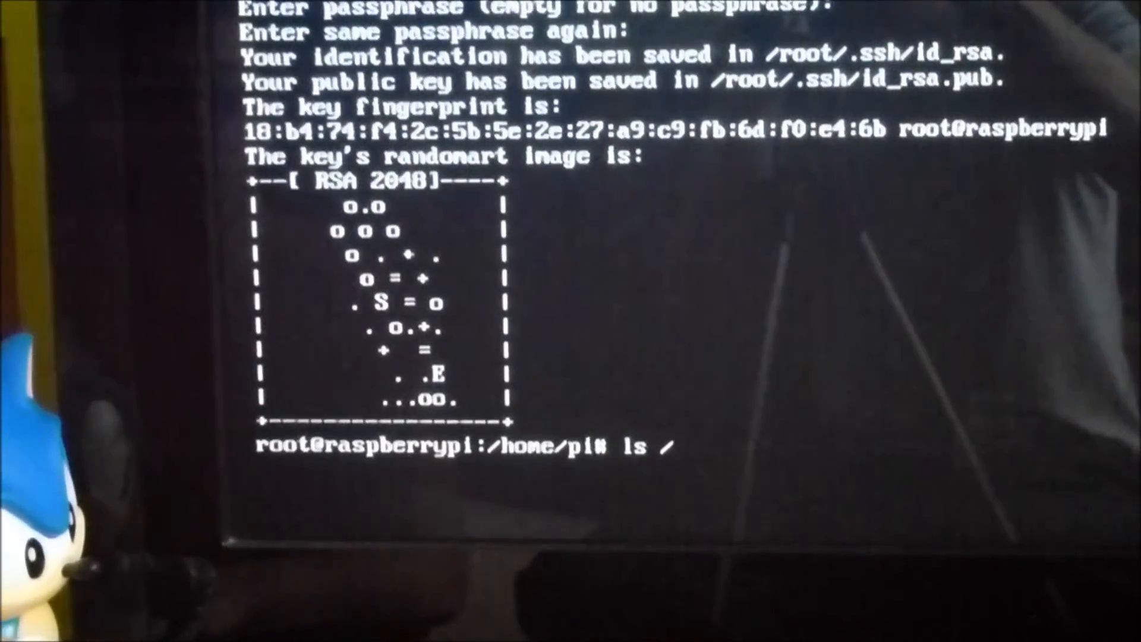
pyautogui.write('root/.ssh/')
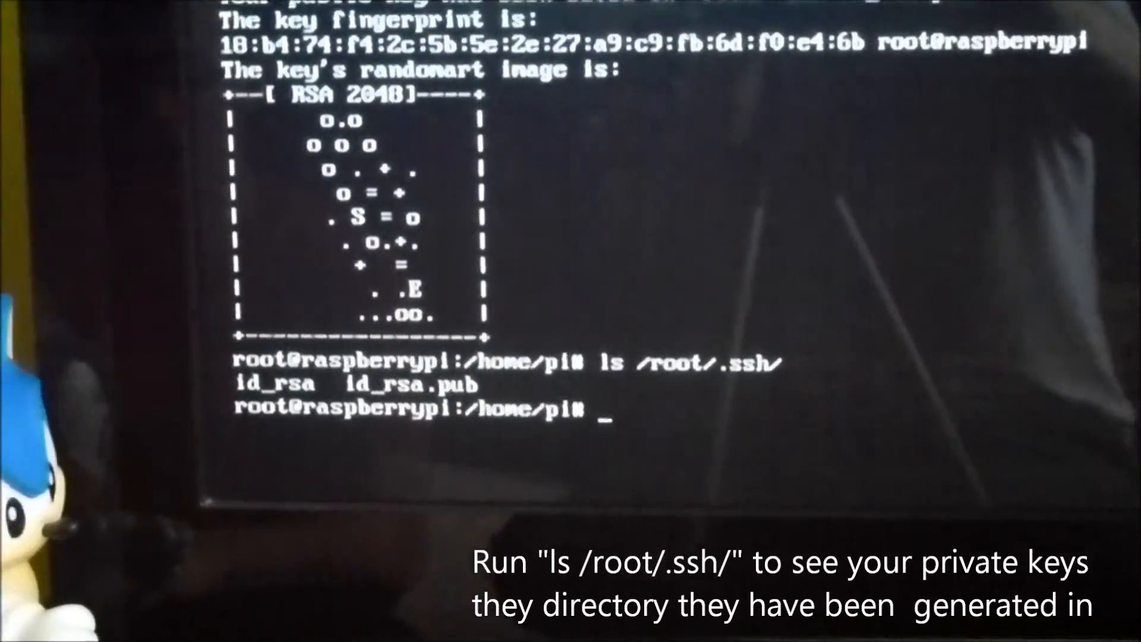
# Step: Start the SSH service with service ssh start
pyautogui.write('service ssh start')
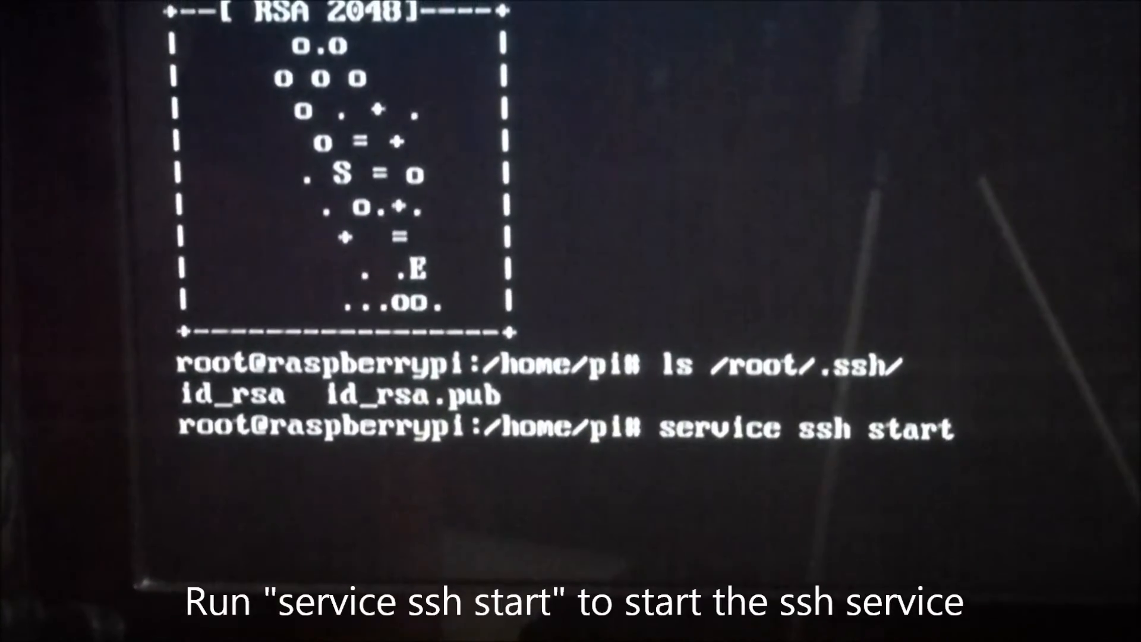
pyautogui.press('Return')
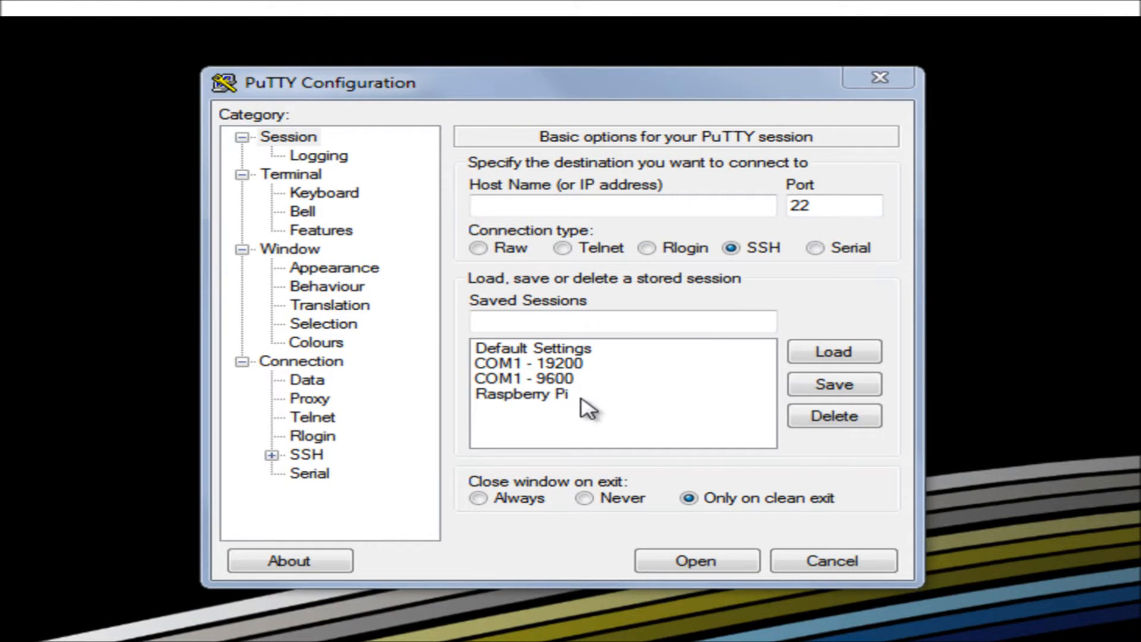
# Step: Load the saved Raspberry Pi session, connect to 10.50.0.8 and log in as pi
pyautogui.click(520, 393)
pyautogui.write('10.50.0.8')
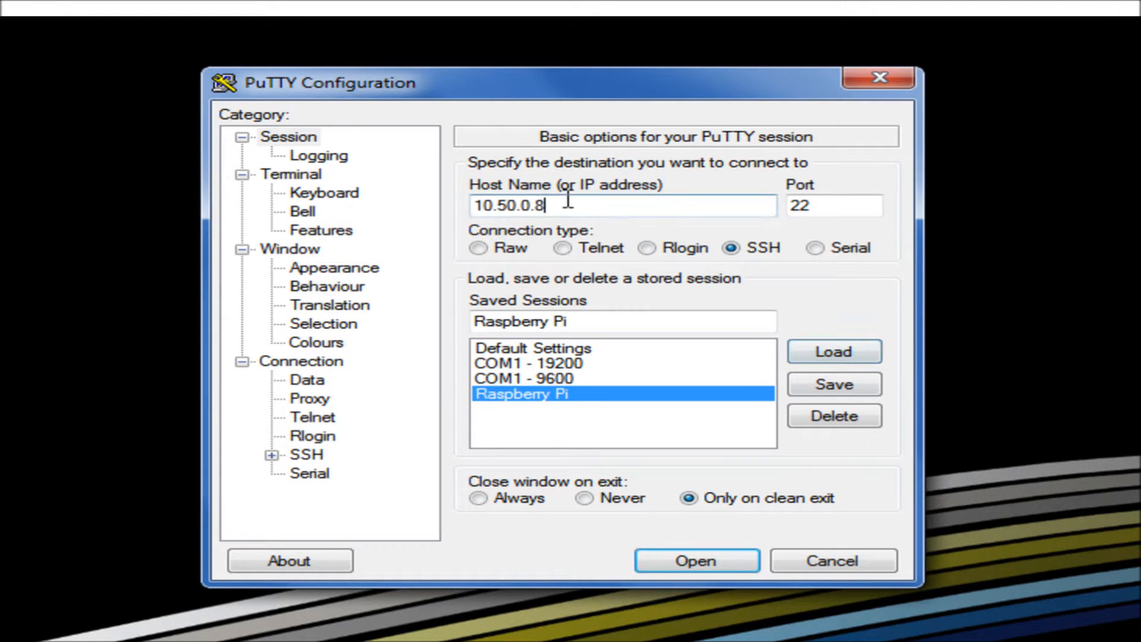
pyautogui.moveTo(696, 560)
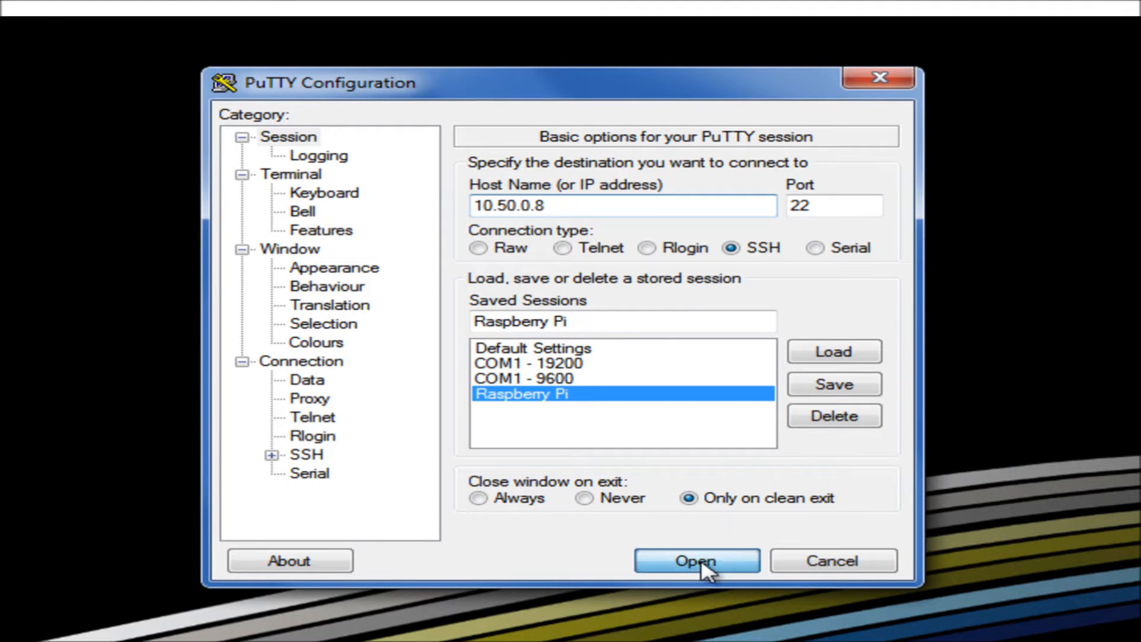
pyautogui.click(696, 560)
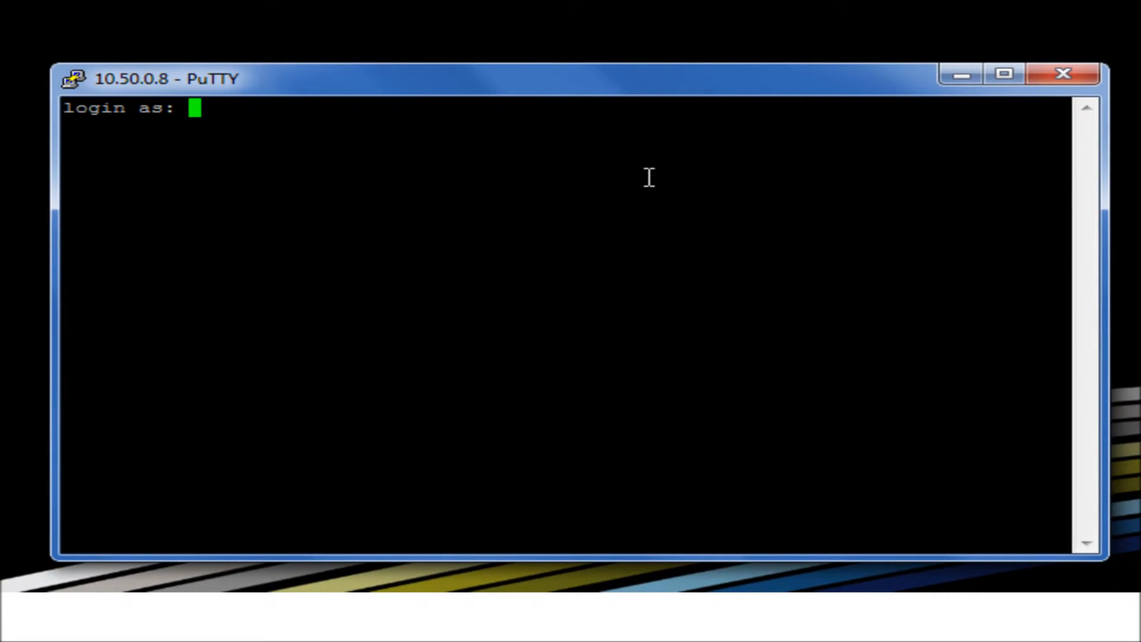
pyautogui.write('pi')
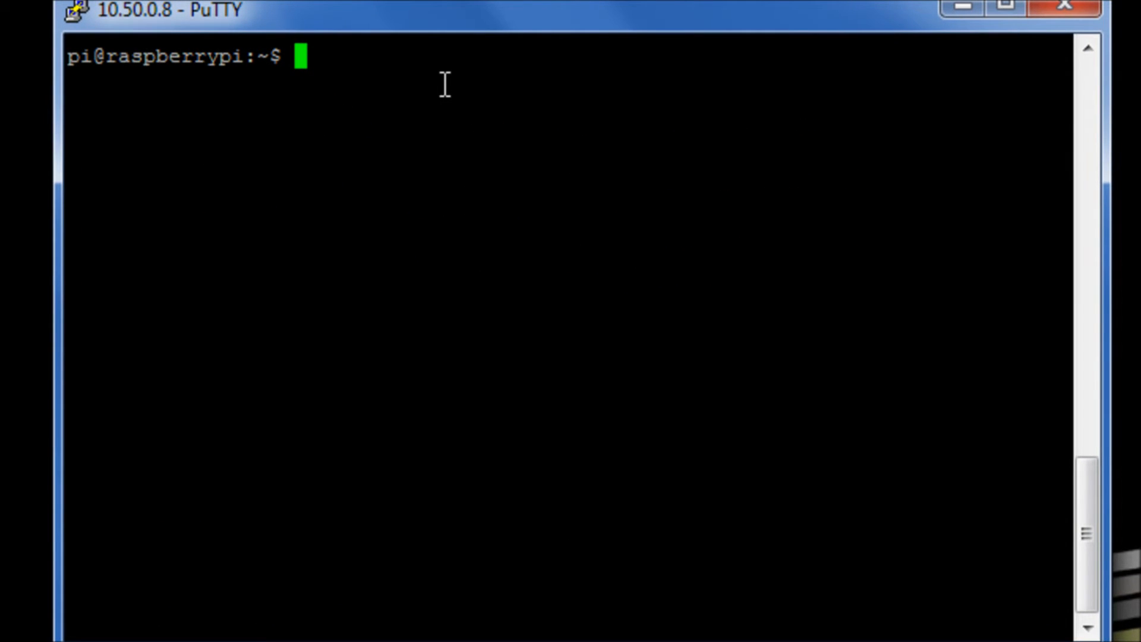
# Step: Run sudo update-rc.d ssh defaults so SSH starts at every boot
pyautogui.write('sud')
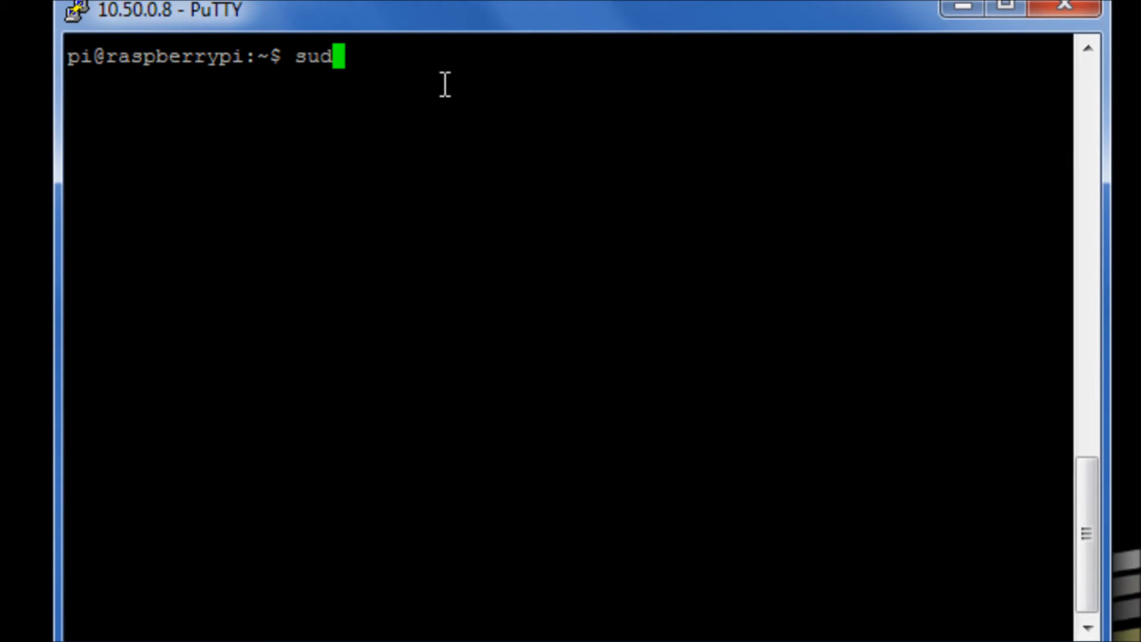
pyautogui.write('o')
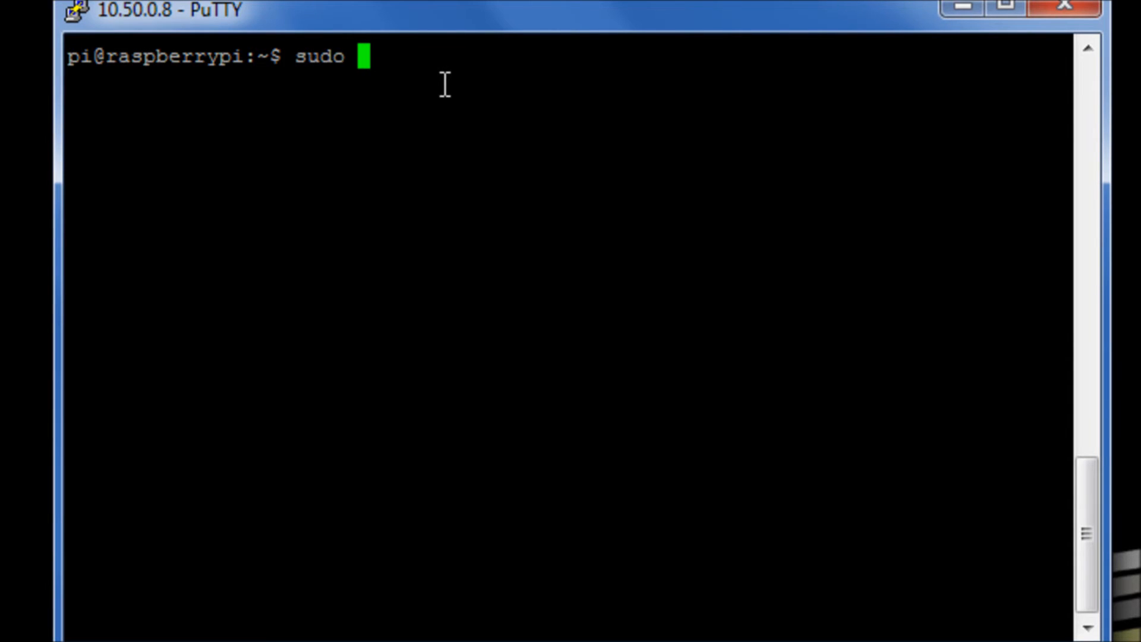
pyautogui.write('update')
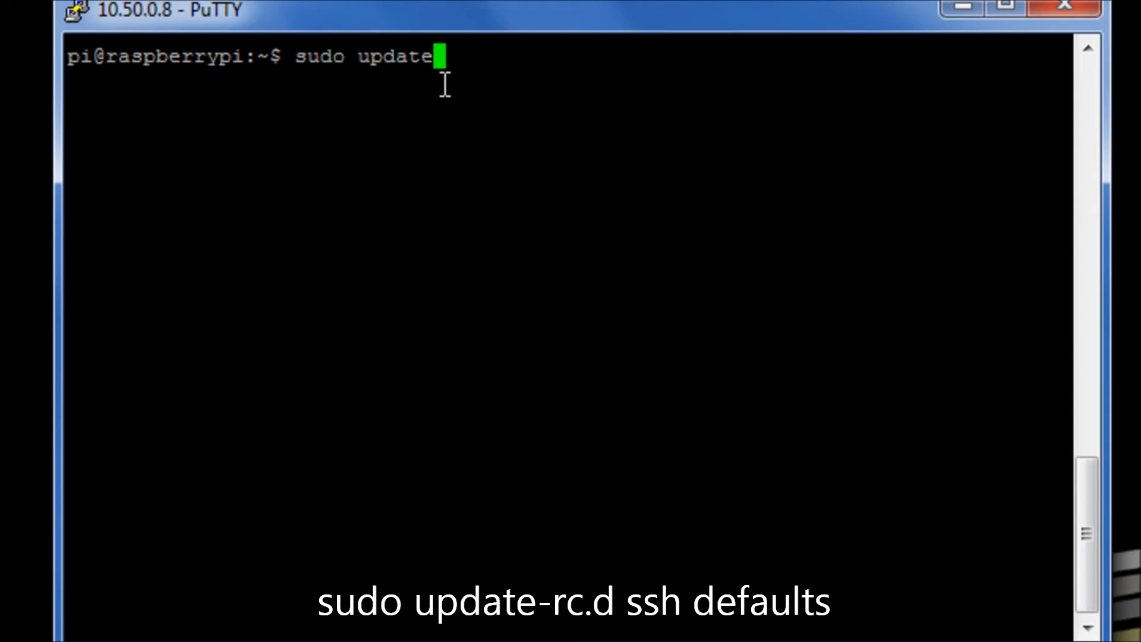
pyautogui.write('-rc')
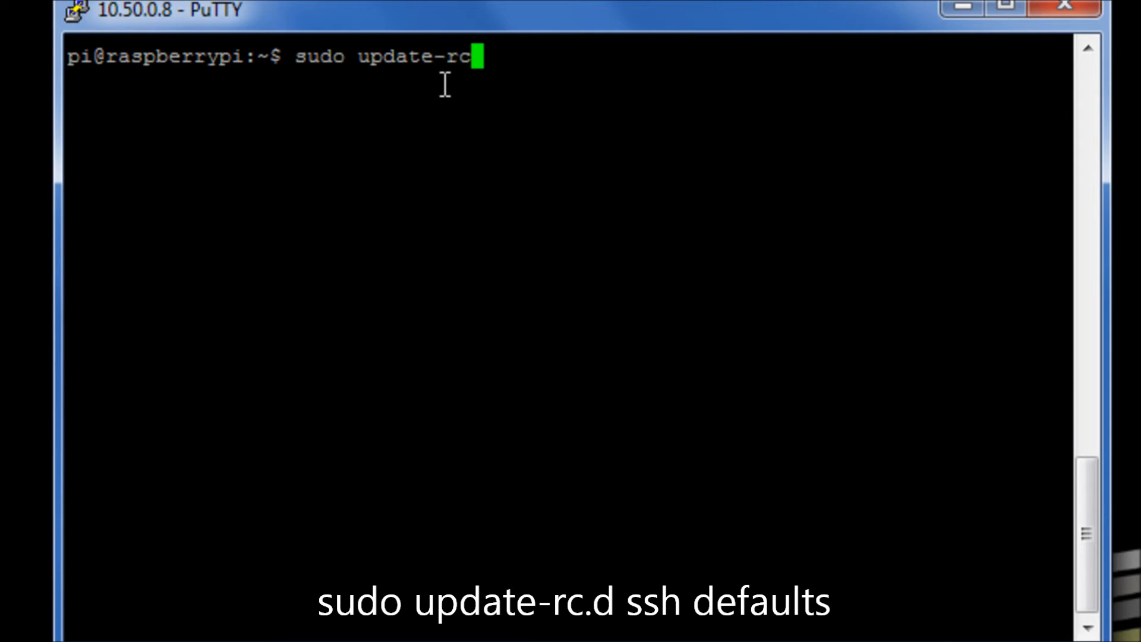
pyautogui.write('.d ssh de')
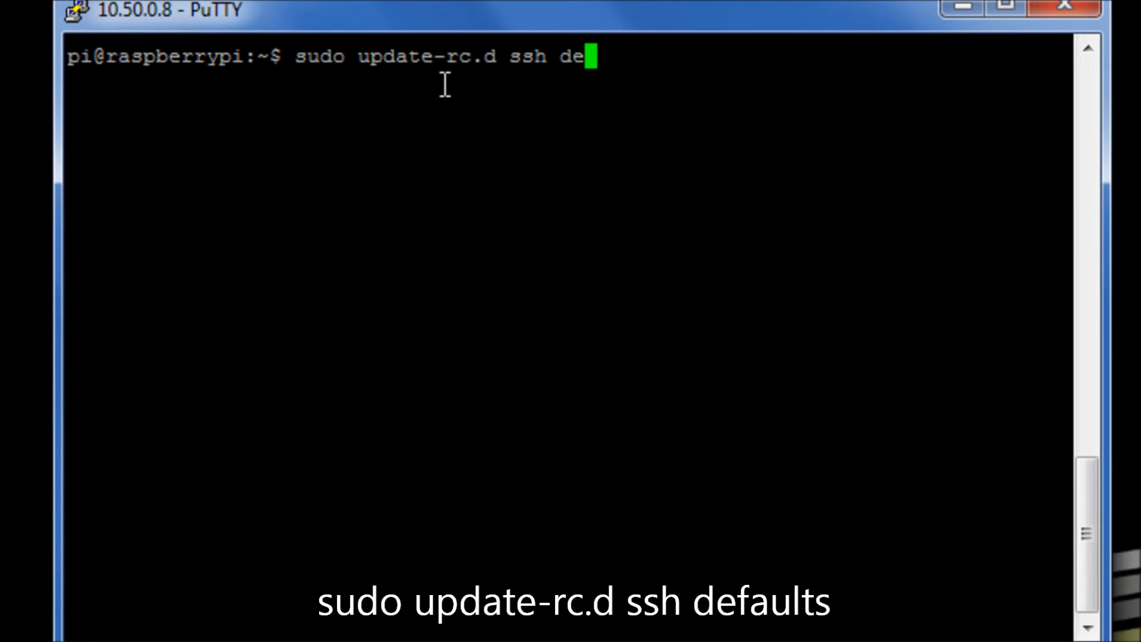
pyautogui.write('f')
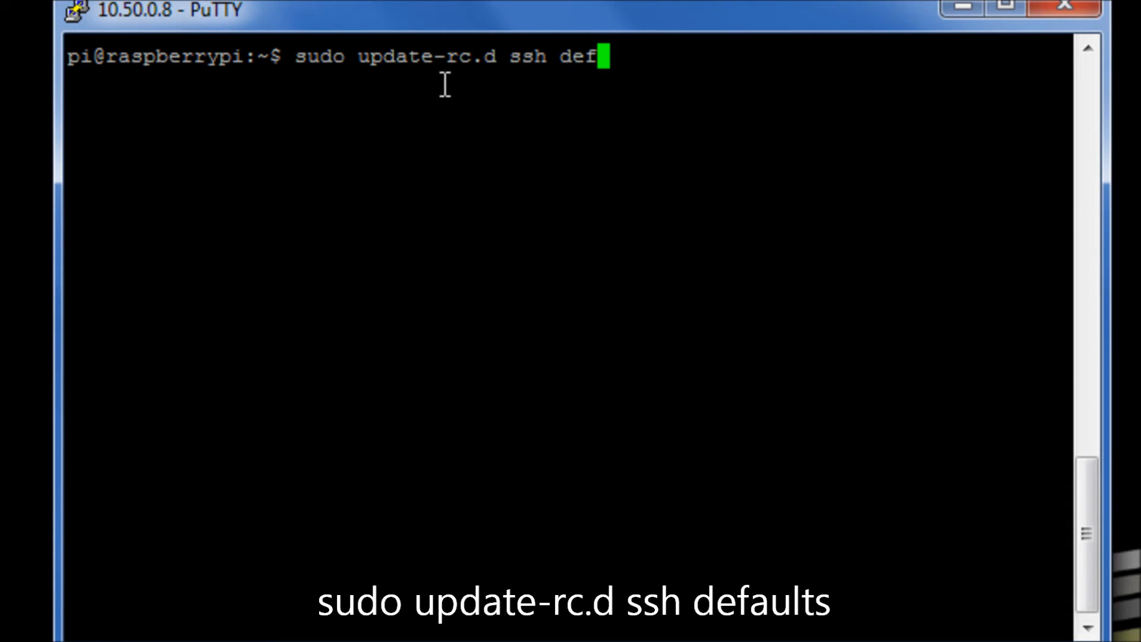
pyautogui.write('aul')
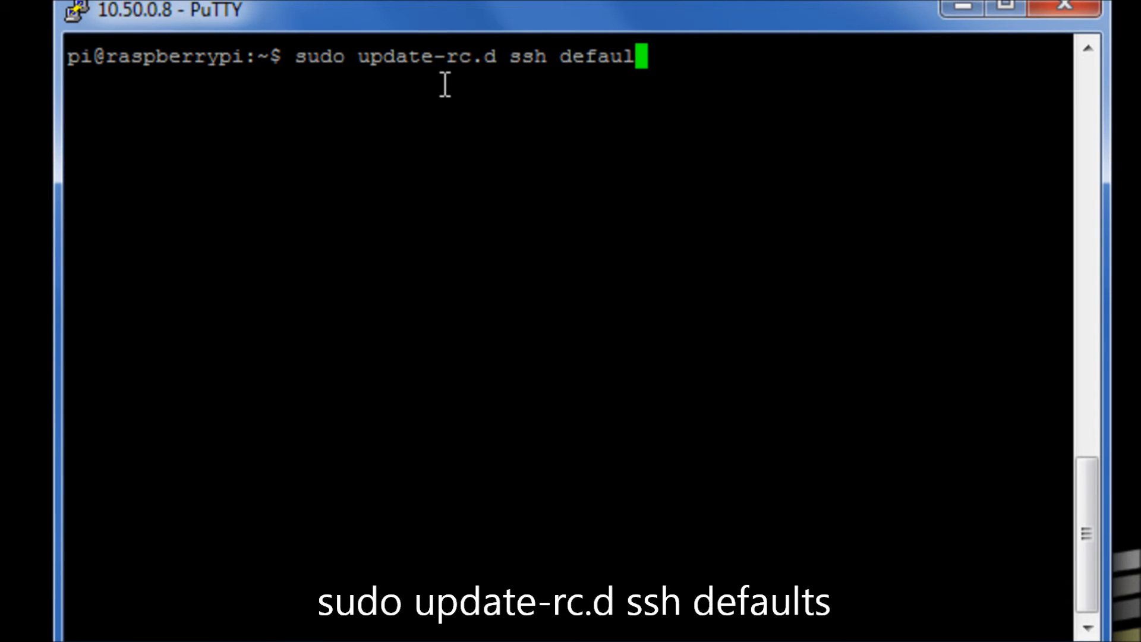
pyautogui.write('ts')
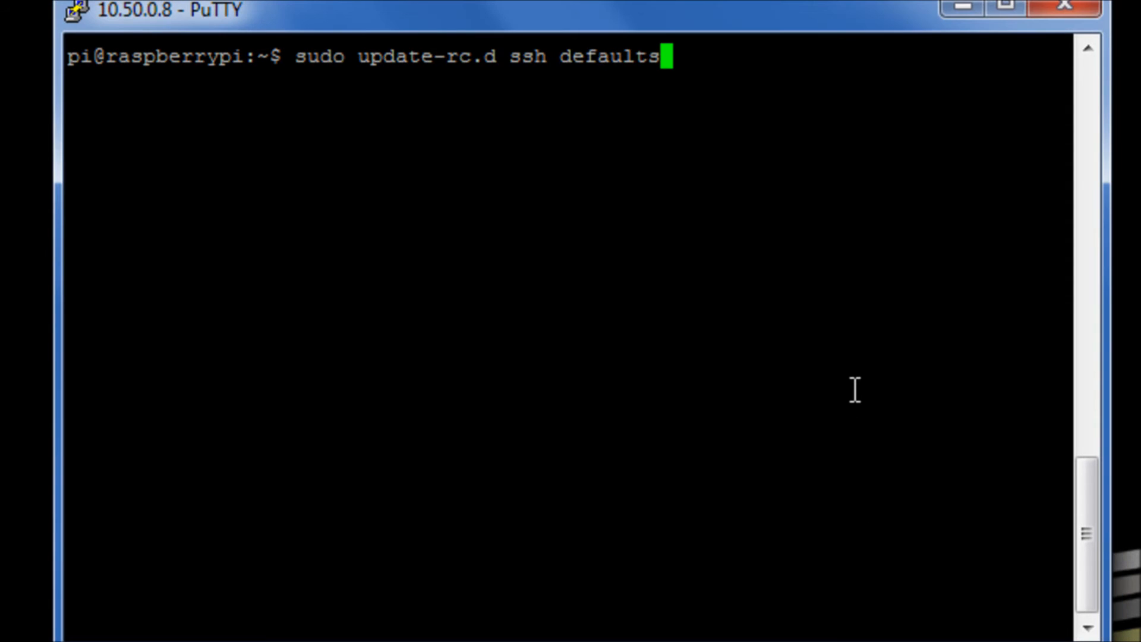
pyautogui.write(']')
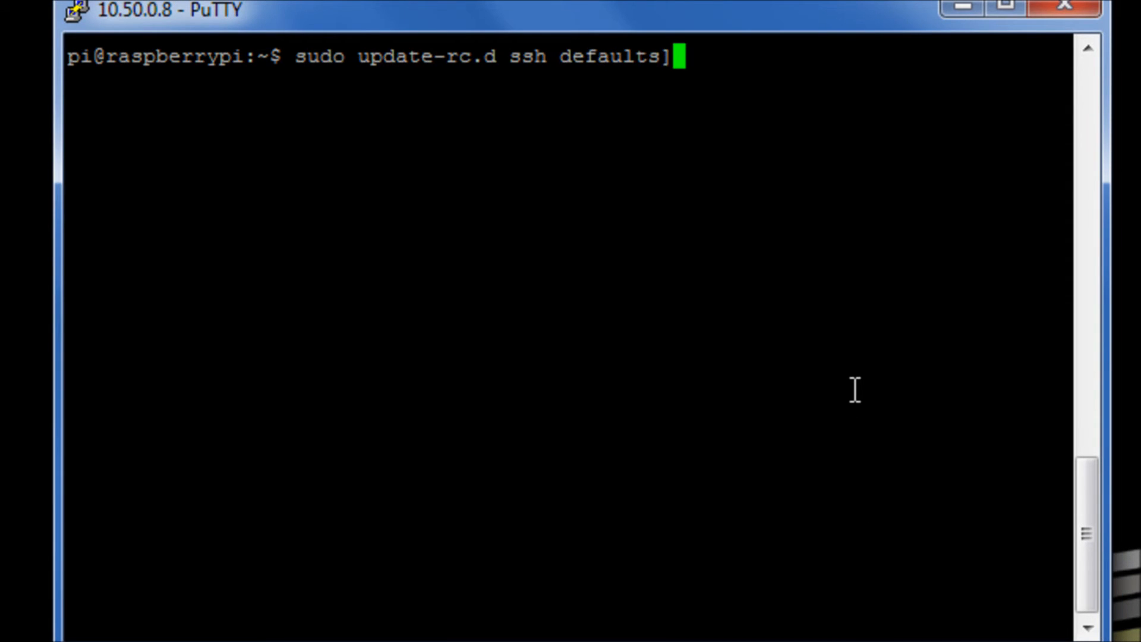
pyautogui.press('Backspace')
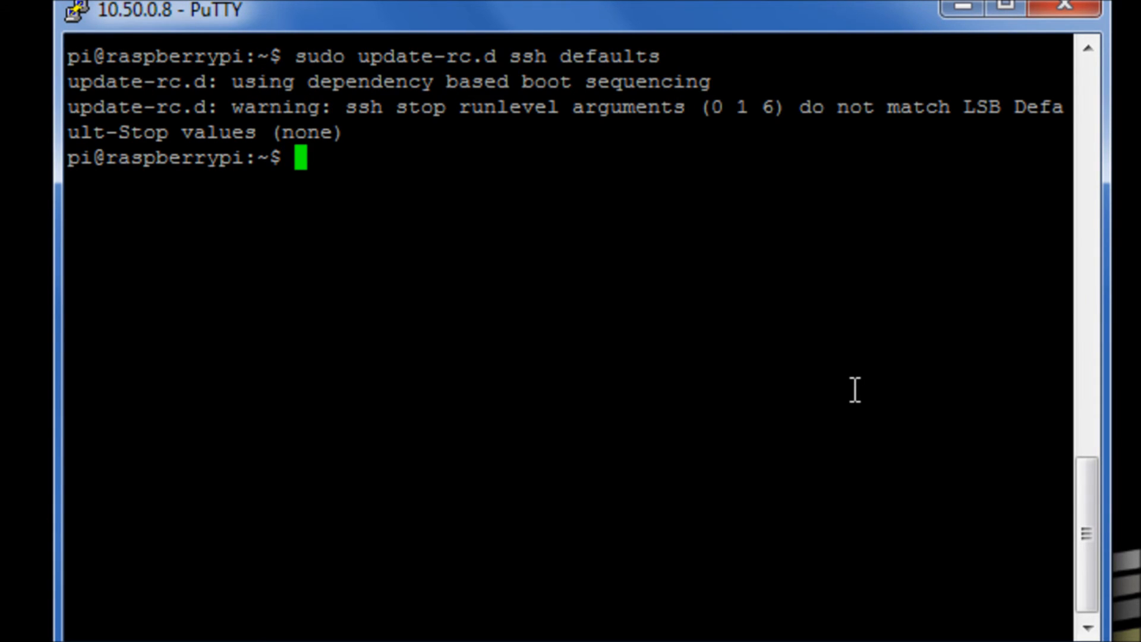
# Step: Attempt reboot, which needs superuser rights, and begin a sudo reboot
pyautogui.write('reb')
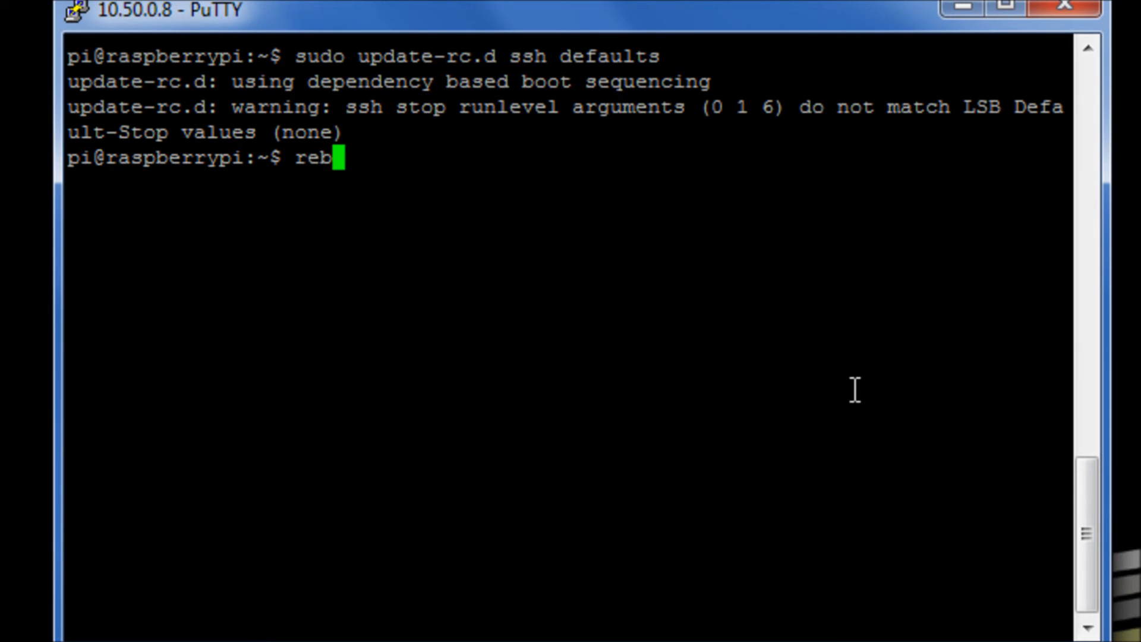
pyautogui.write('oot')
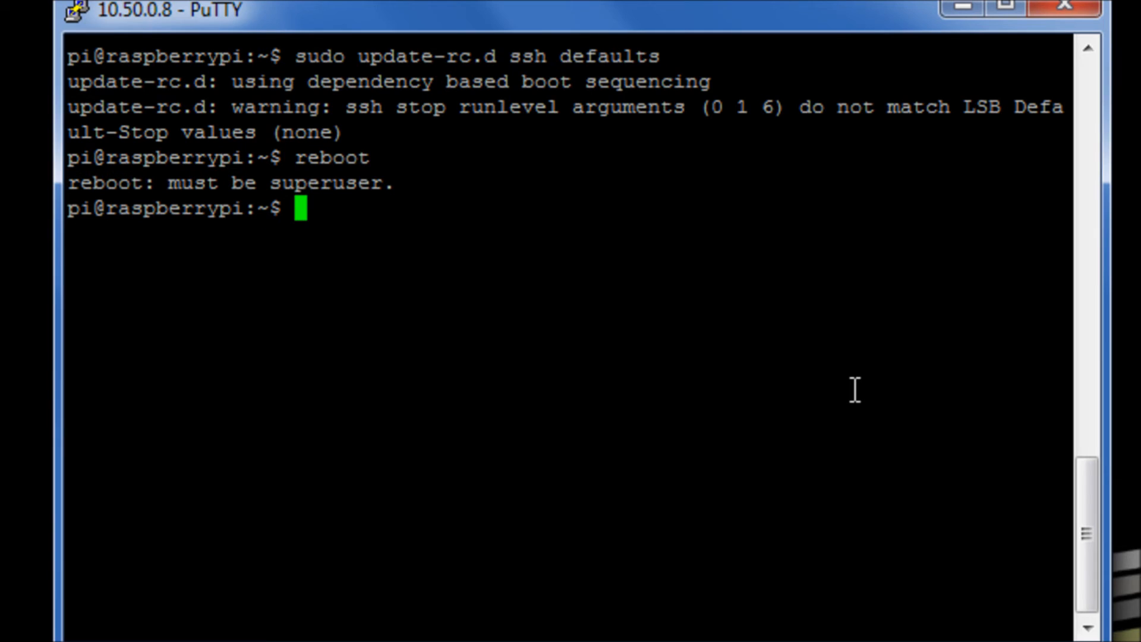
pyautogui.write('sudo reboot')
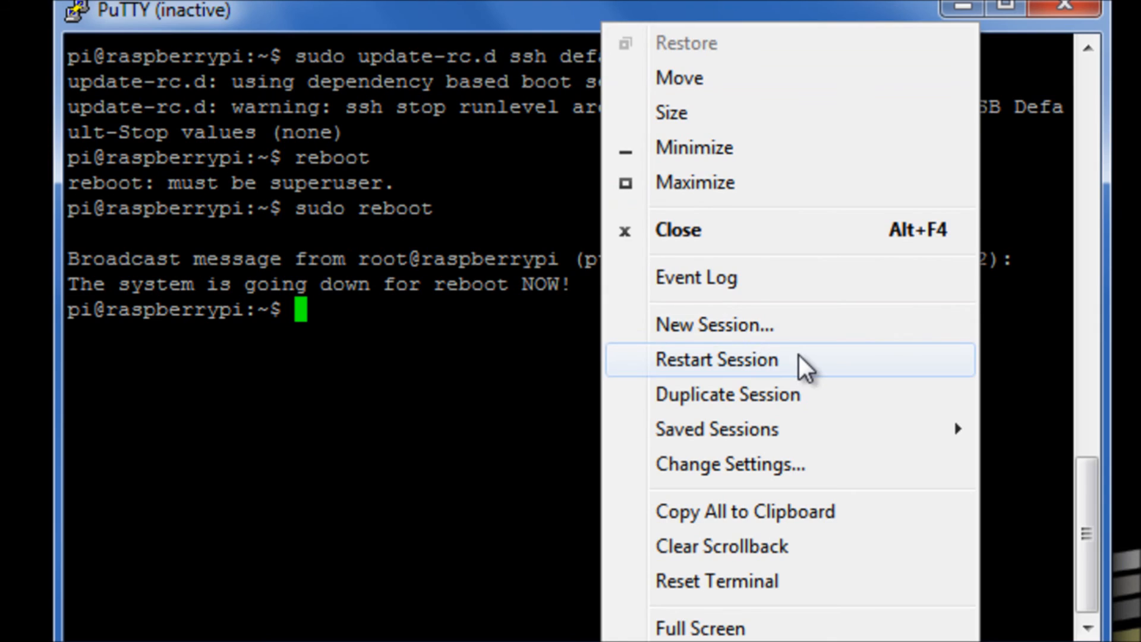
# Step: Restart the PuTTY session after the reboot and enter pi at the login prompt
pyautogui.click(717, 359)
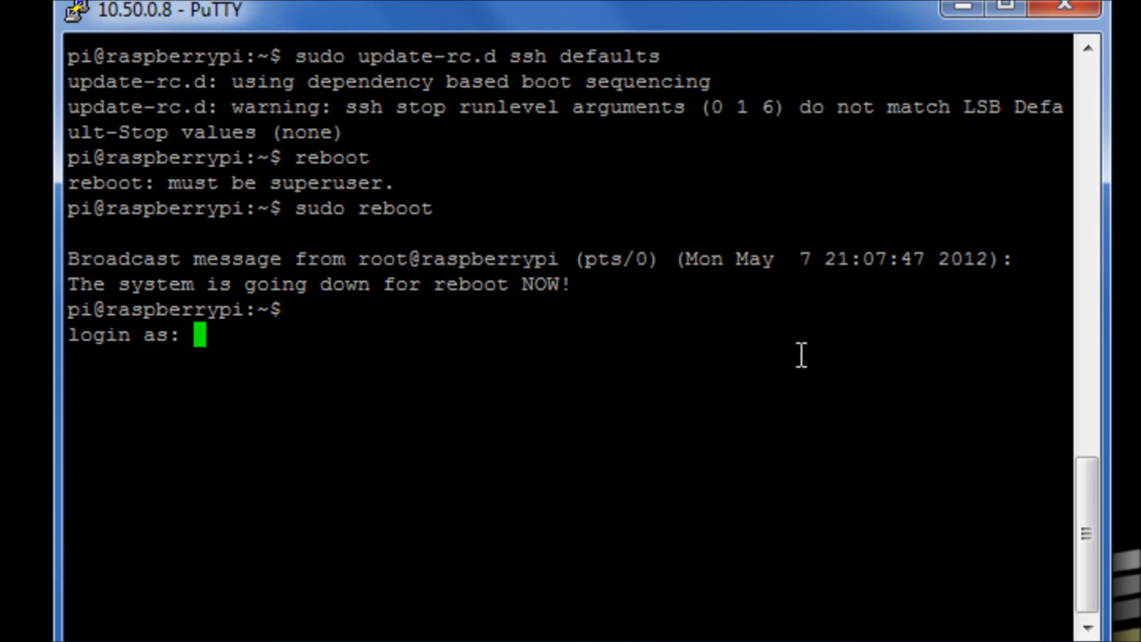
pyautogui.write('p')
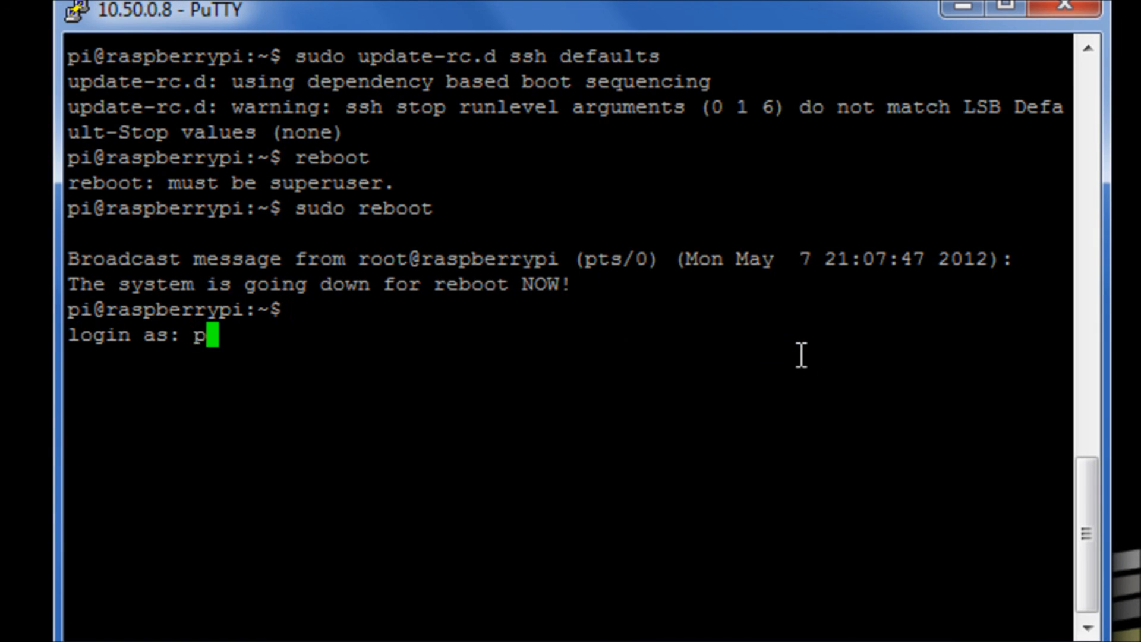
pyautogui.write('i')
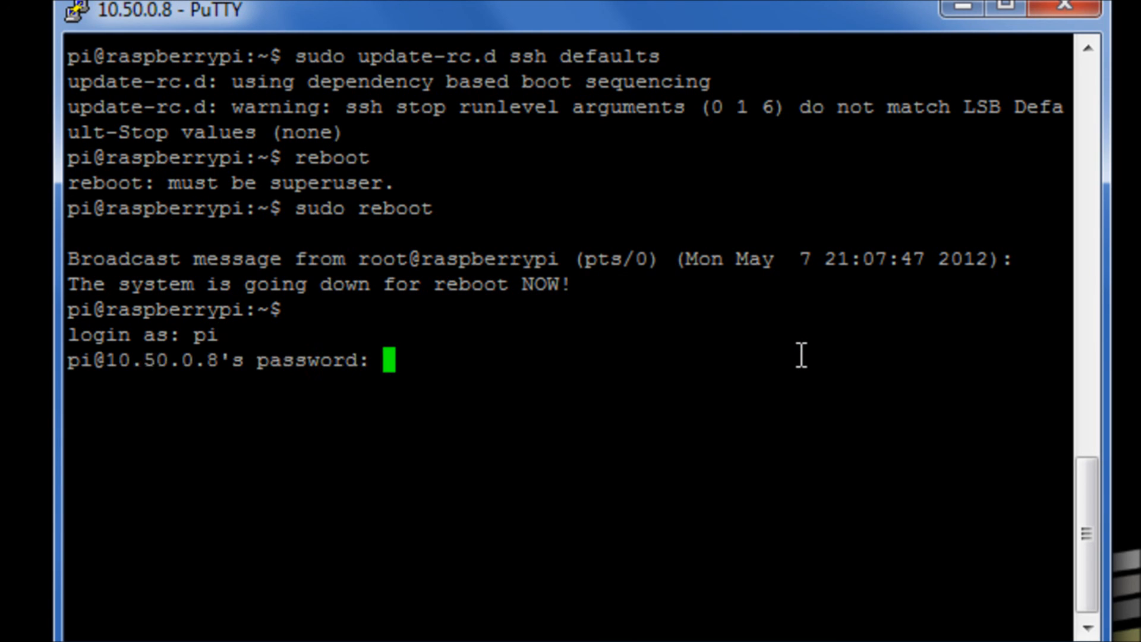